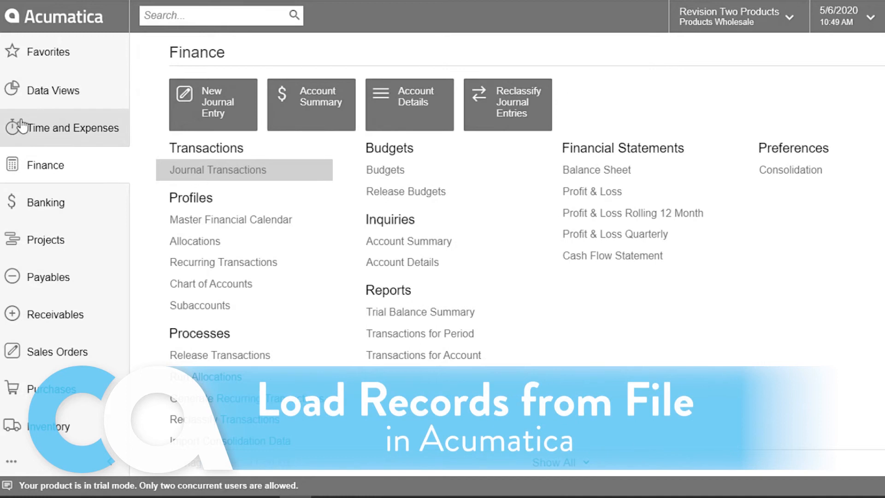
{"action": "mouse_move", "coordinate": [230, 170]}
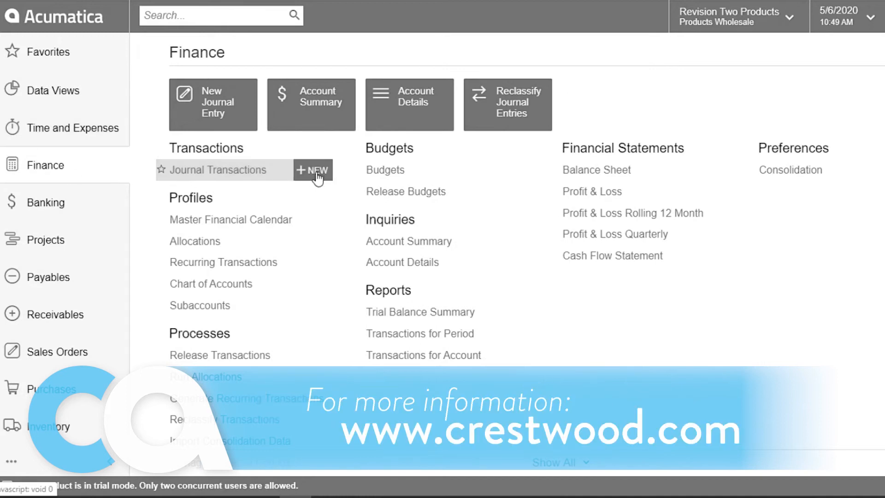
Start a new, blank Journal Transactions batch for the GL module dated 5/6/2020
{"action": "left_click", "coordinate": [313, 169]}
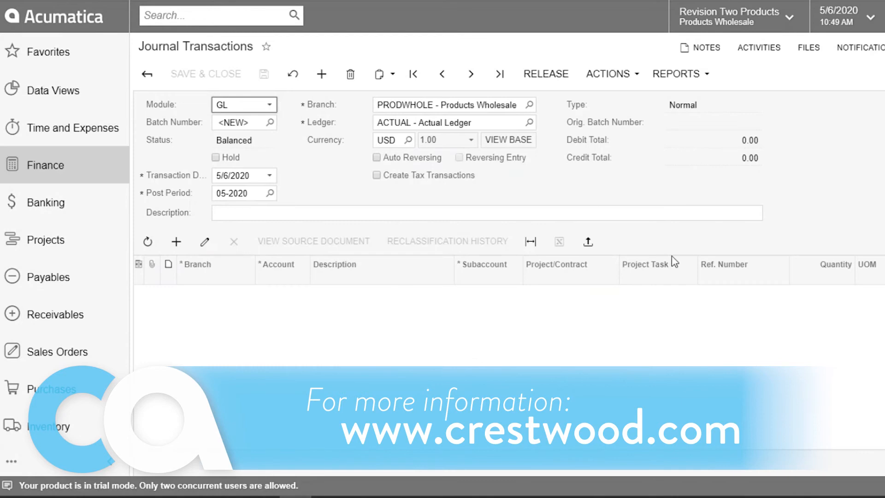
{"action": "mouse_move", "coordinate": [588, 241]}
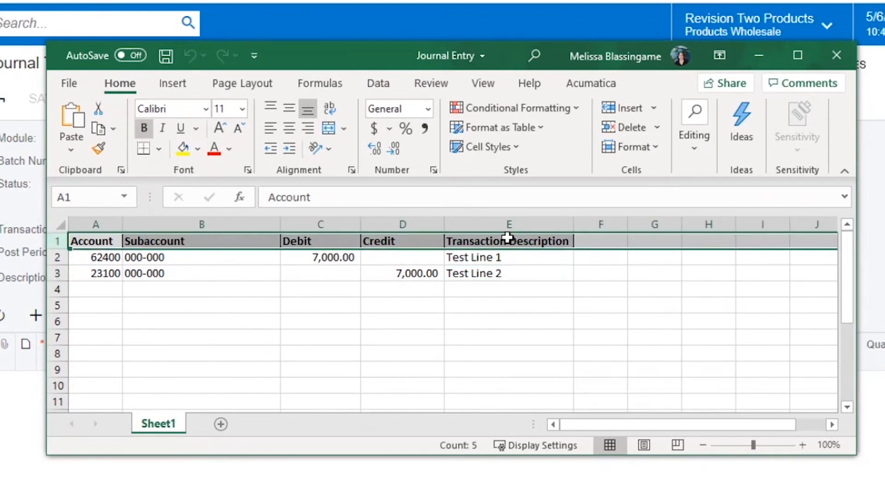
{"action": "mouse_move", "coordinate": [83, 310]}
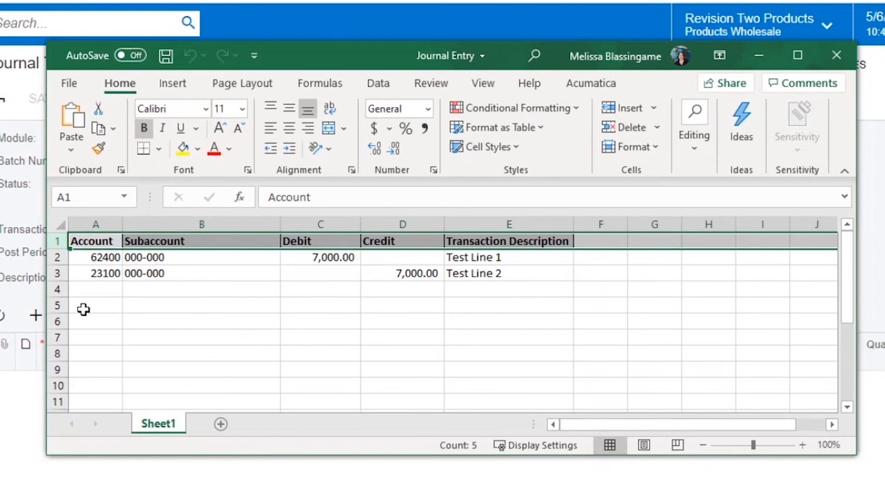
{"action": "left_click", "coordinate": [202, 288]}
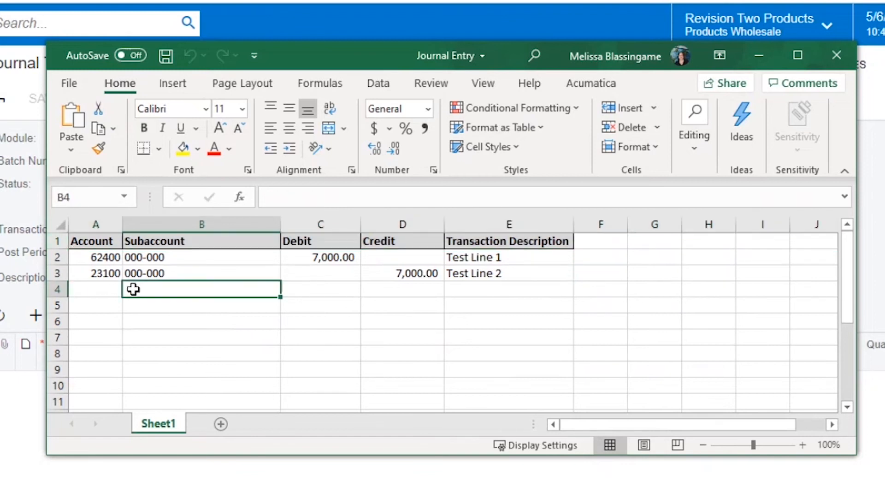
{"action": "scroll", "scroll_direction": "down", "scroll_amount": 3}
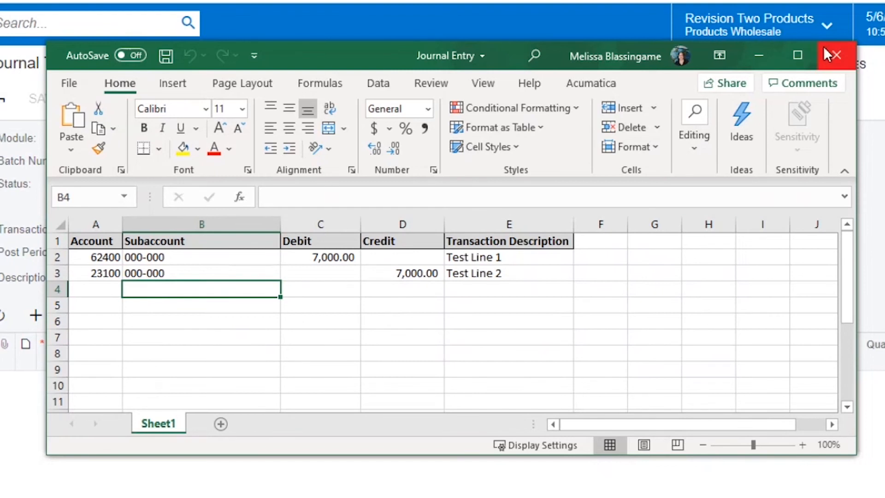
Leave Excel and choose Journal Entry.xlsx as the file to load into the batch lines
{"action": "left_click", "coordinate": [835, 55]}
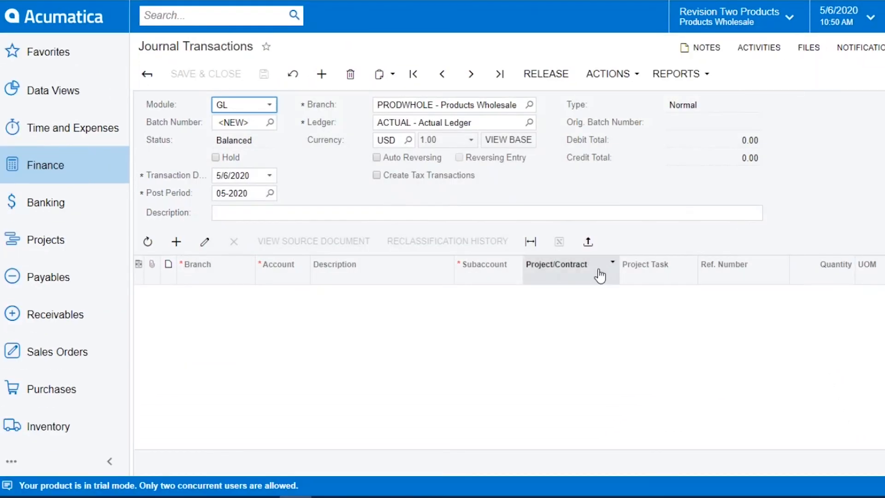
{"action": "left_click", "coordinate": [587, 242]}
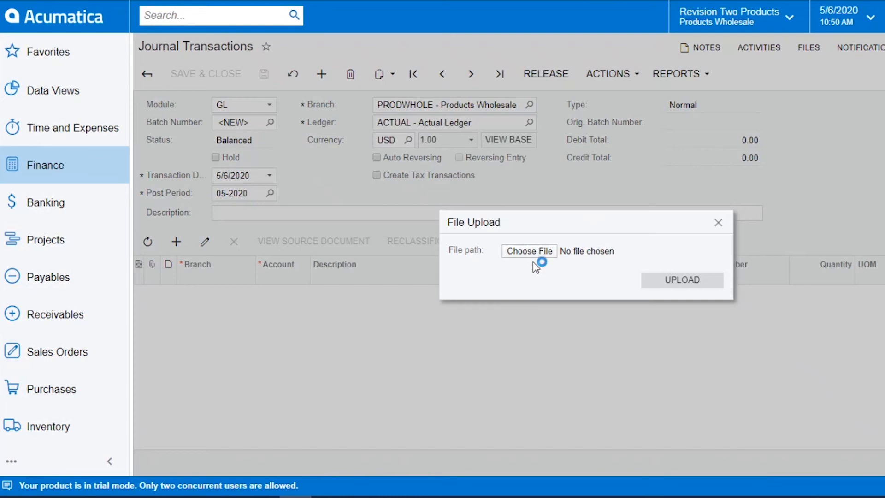
{"action": "left_click", "coordinate": [529, 251]}
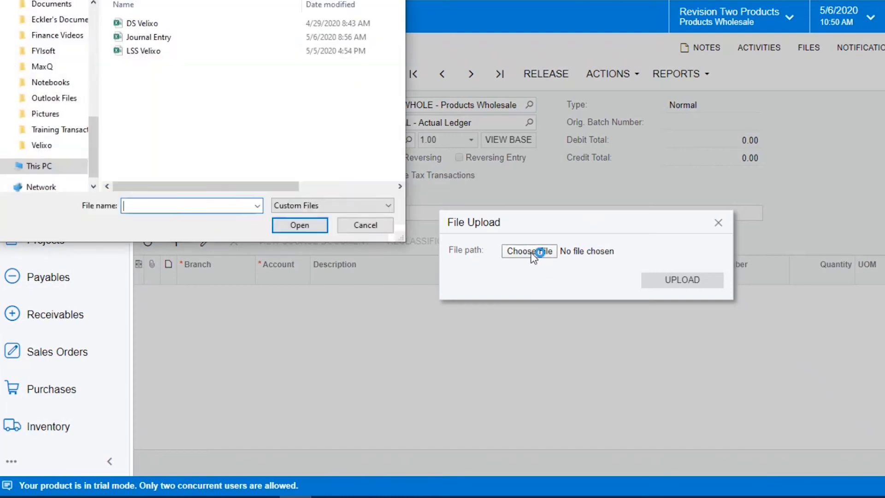
{"action": "left_click", "coordinate": [300, 225]}
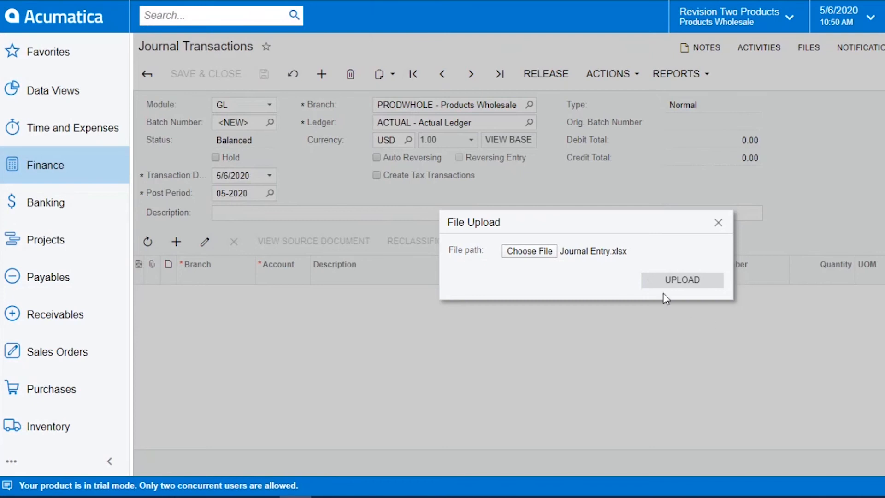
{"action": "mouse_move", "coordinate": [682, 280]}
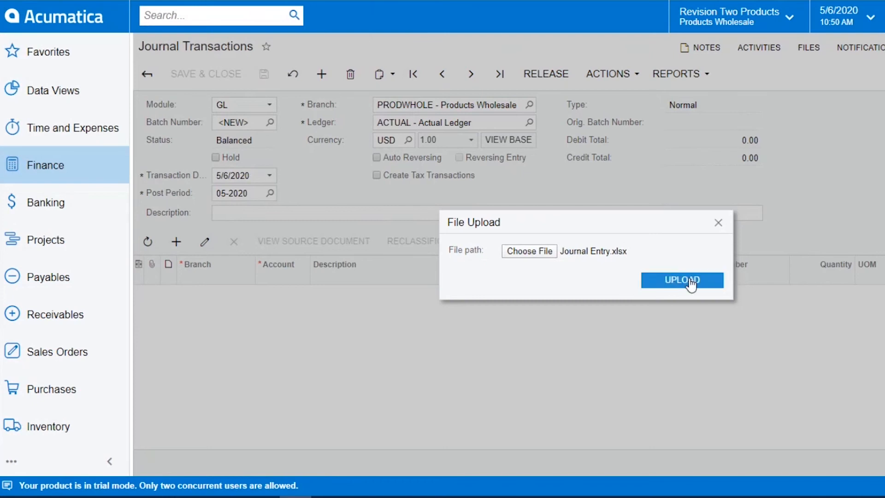
Upload the workbook and keep Update Existing as the import mode after reviewing the choices
{"action": "left_click", "coordinate": [682, 280]}
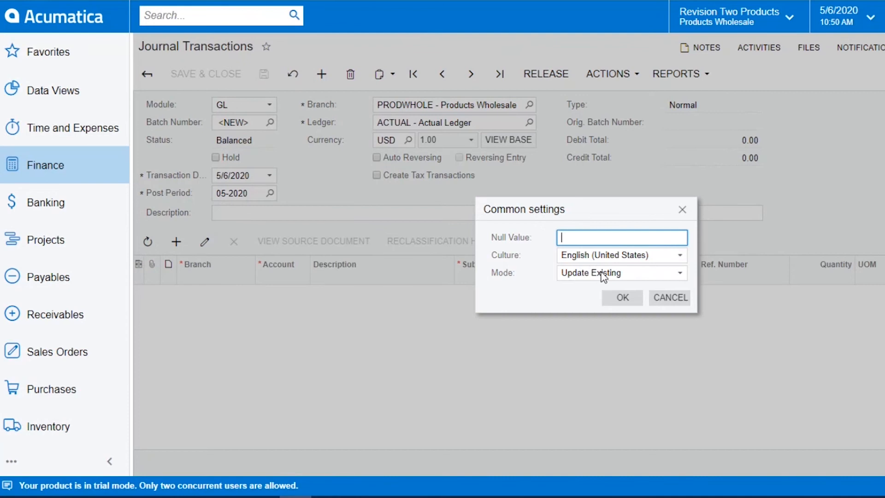
{"action": "mouse_move", "coordinate": [676, 282]}
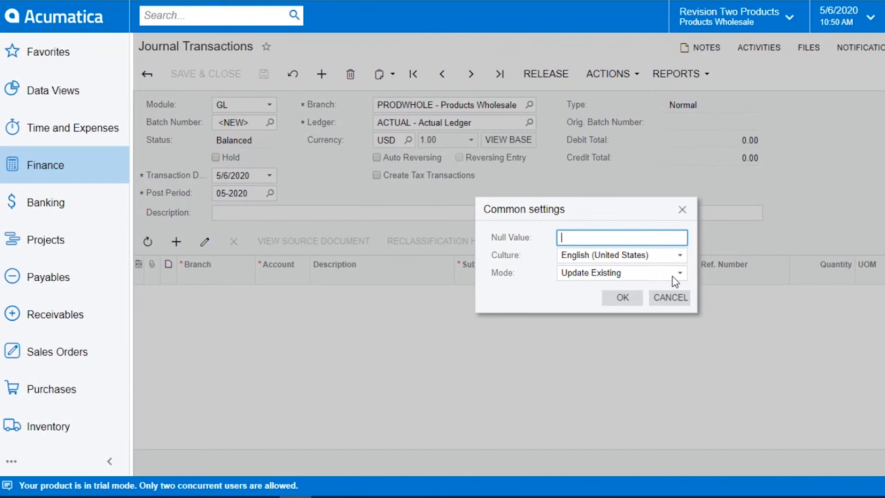
{"action": "left_click", "coordinate": [680, 273]}
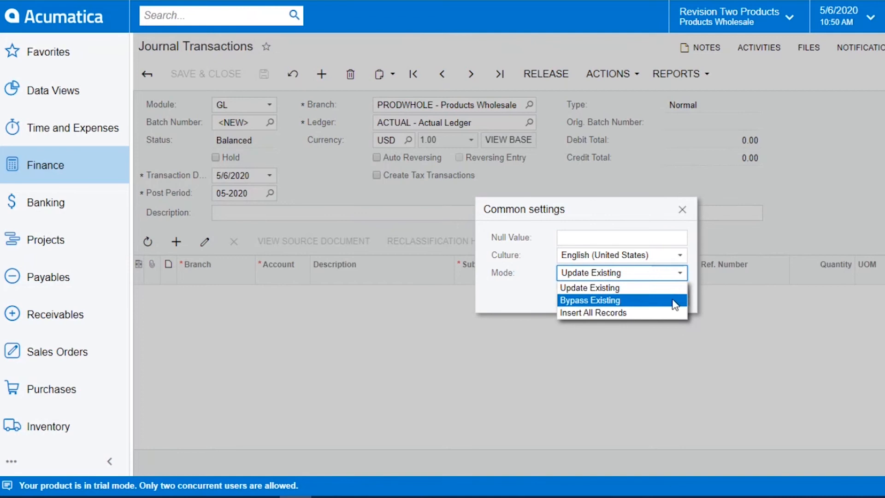
{"action": "mouse_move", "coordinate": [667, 312]}
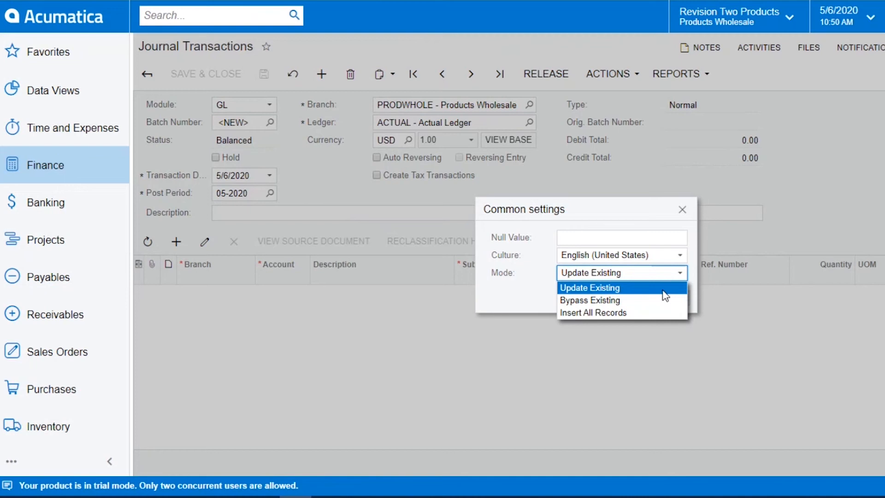
{"action": "mouse_move", "coordinate": [633, 295]}
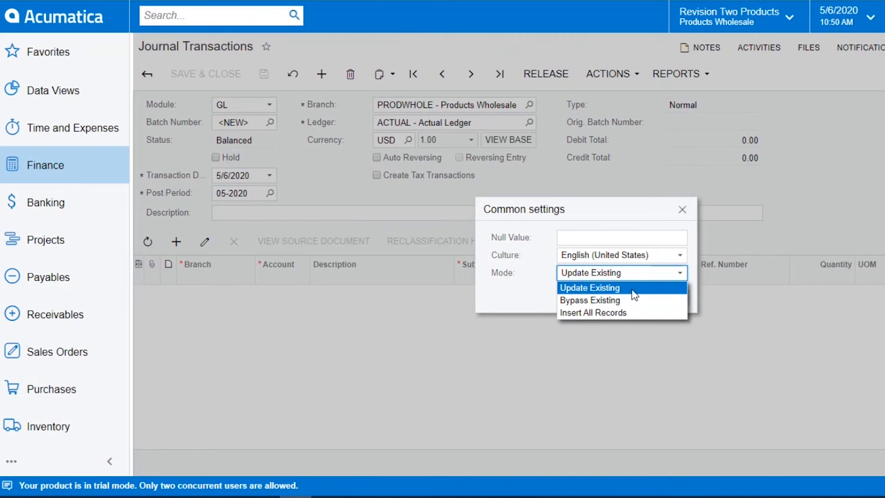
{"action": "mouse_move", "coordinate": [627, 300]}
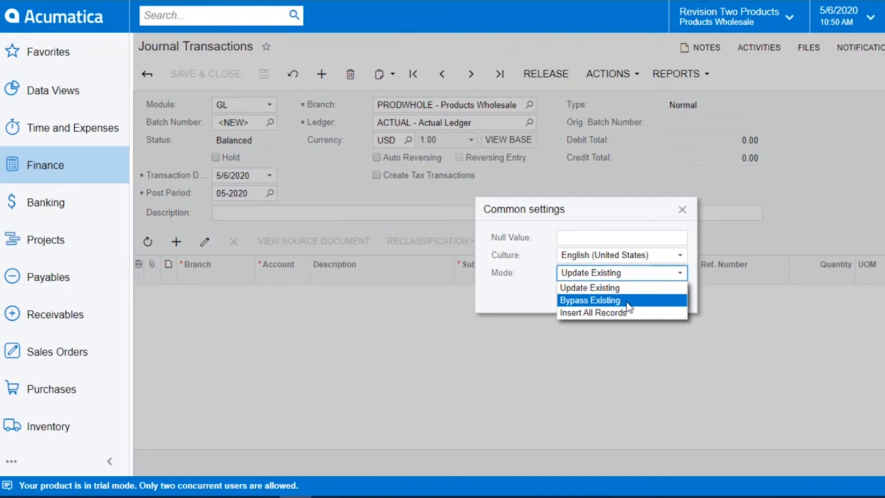
{"action": "mouse_move", "coordinate": [635, 317]}
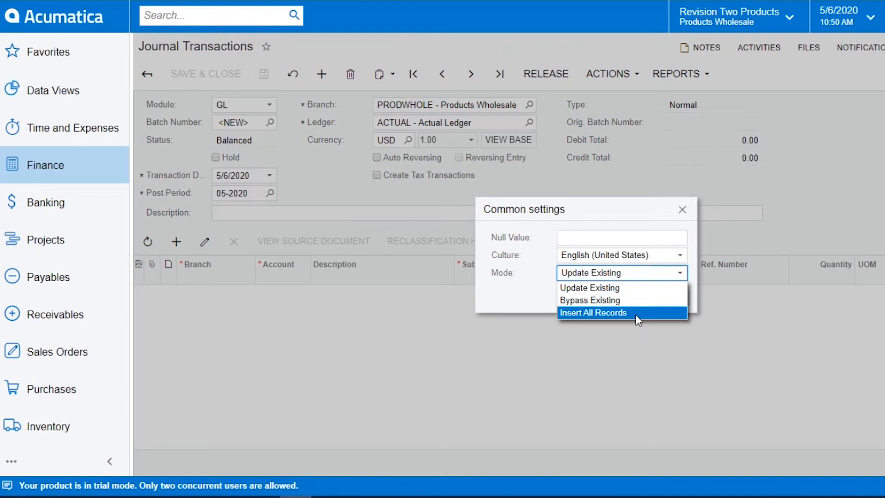
{"action": "mouse_move", "coordinate": [555, 323]}
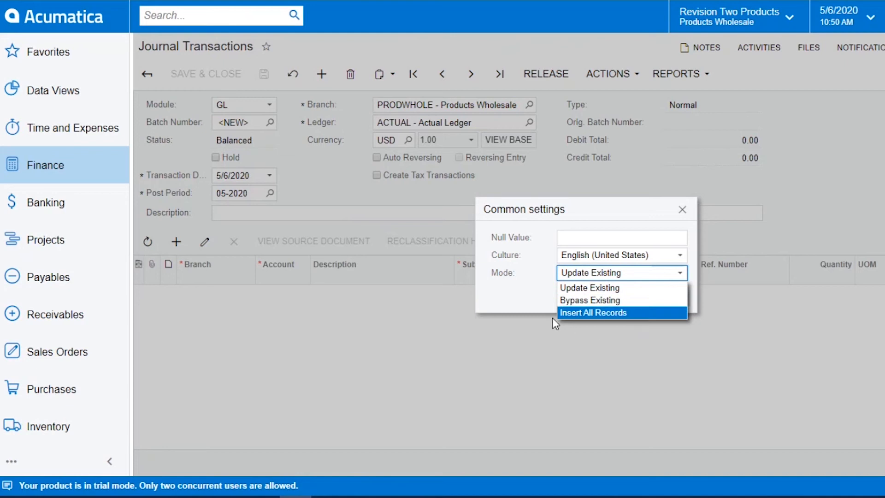
{"action": "left_click", "coordinate": [589, 287]}
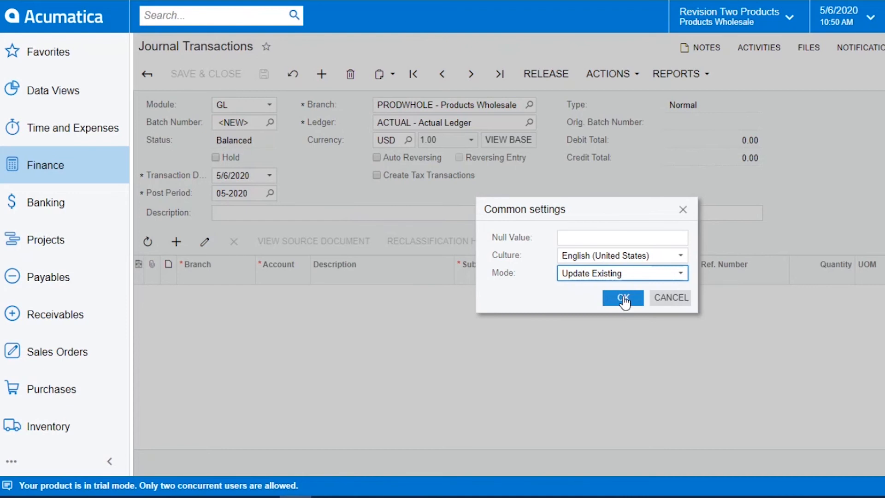
Map Debit to Debit Amount and Credit to Credit Amount, importing the two 7,000.00 lines
{"action": "left_click", "coordinate": [622, 298]}
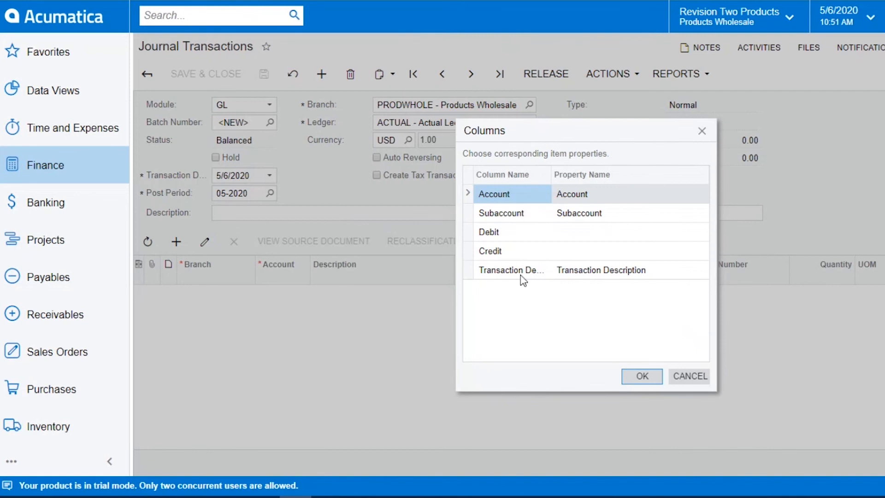
{"action": "mouse_move", "coordinate": [508, 284]}
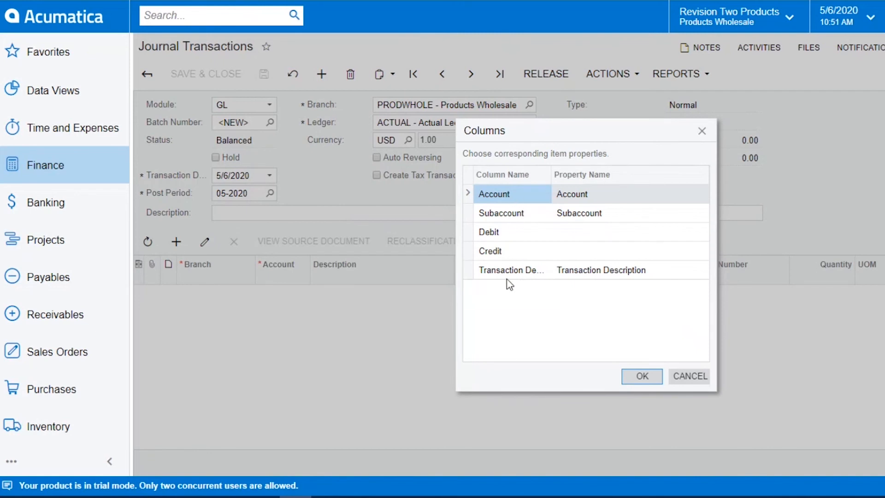
{"action": "mouse_move", "coordinate": [653, 246]}
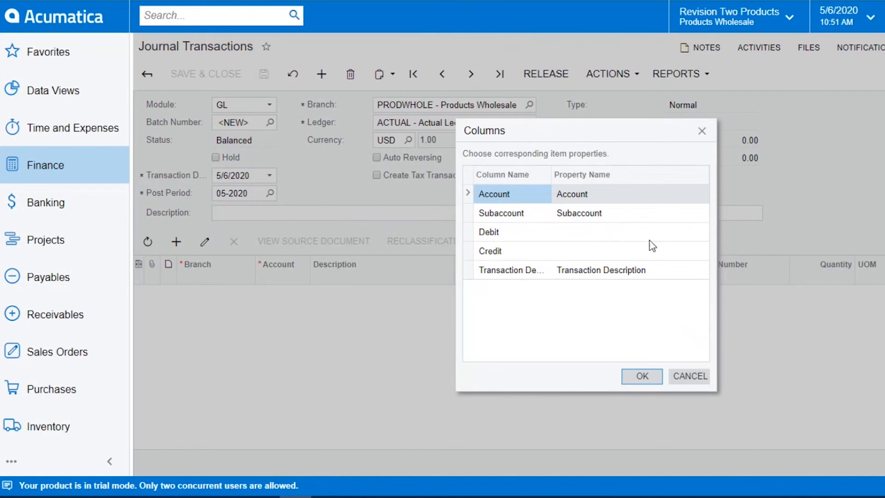
{"action": "mouse_move", "coordinate": [646, 202]}
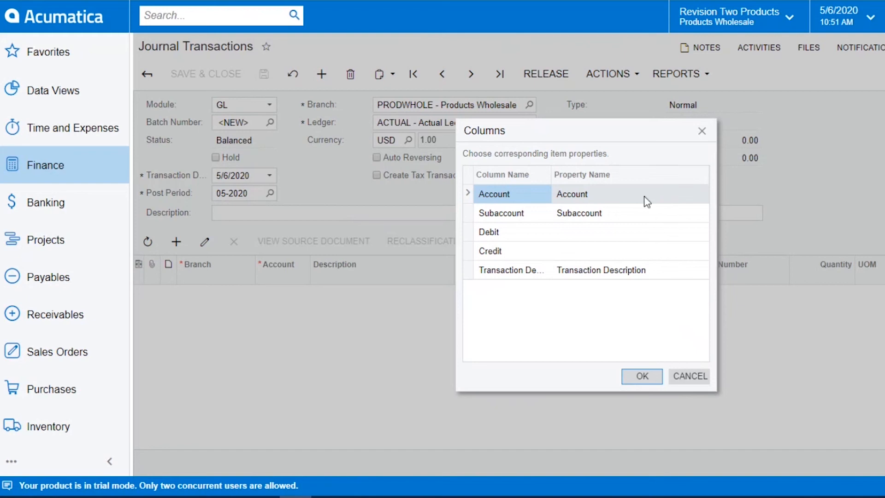
{"action": "mouse_move", "coordinate": [534, 255]}
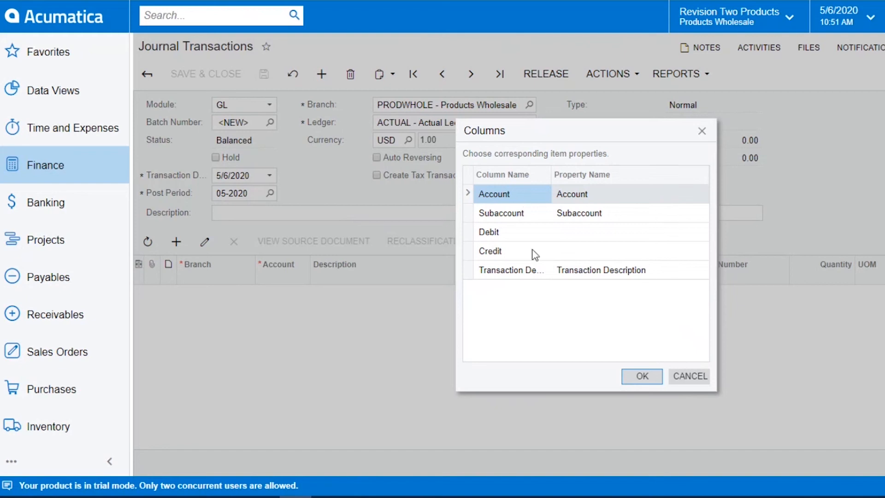
{"action": "mouse_move", "coordinate": [635, 280]}
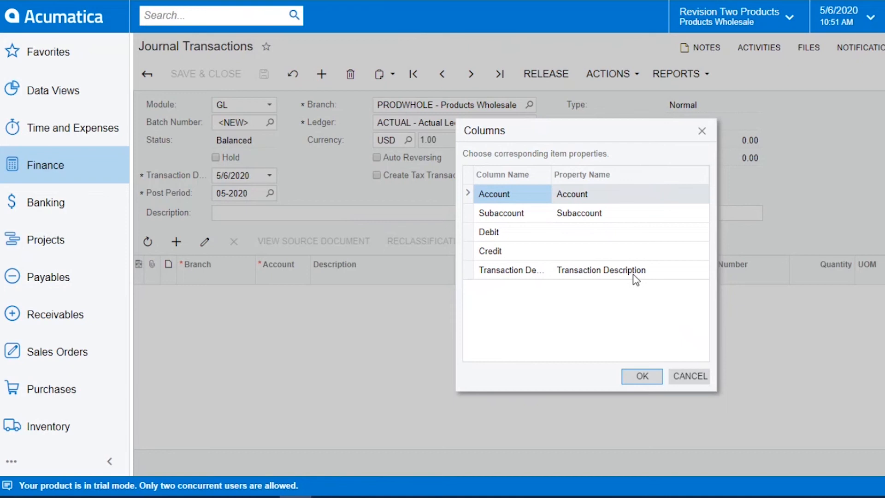
{"action": "mouse_move", "coordinate": [524, 219]}
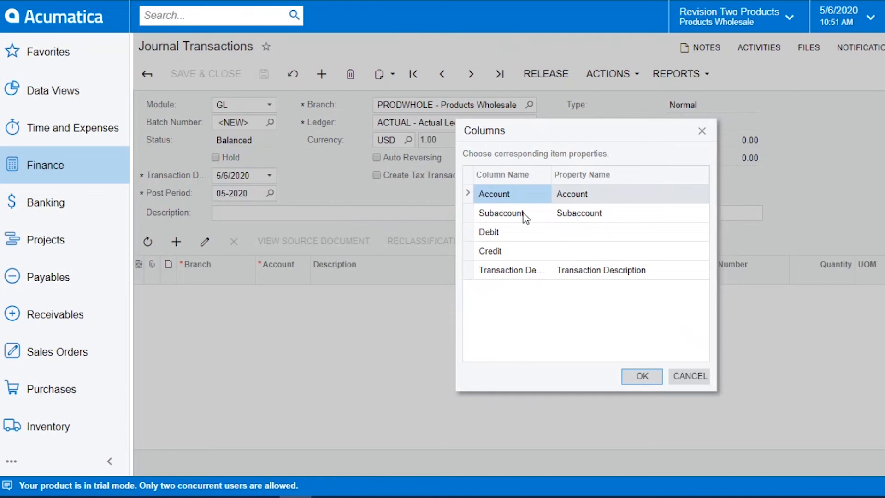
{"action": "mouse_move", "coordinate": [636, 242]}
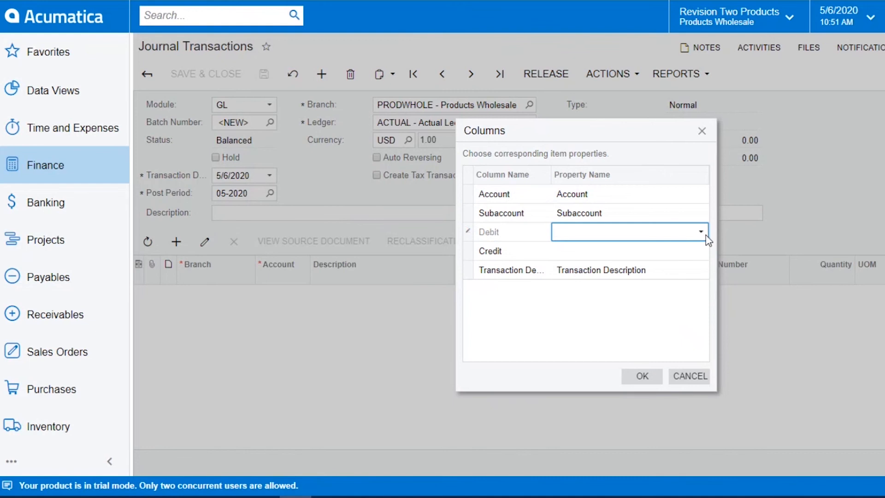
{"action": "left_click", "coordinate": [701, 233]}
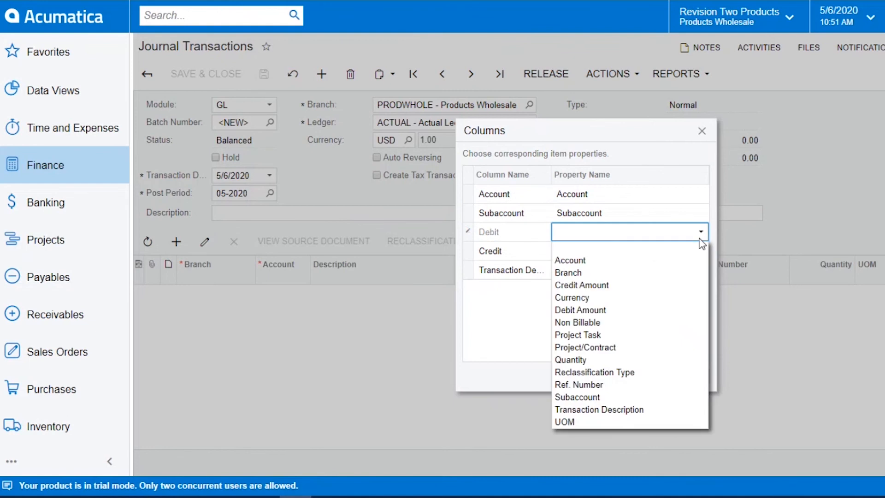
{"action": "mouse_move", "coordinate": [672, 310]}
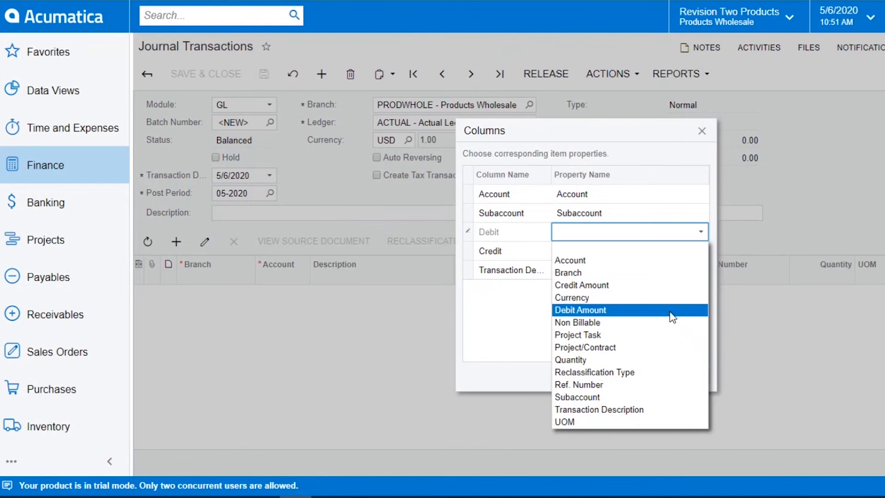
{"action": "left_click", "coordinate": [580, 310]}
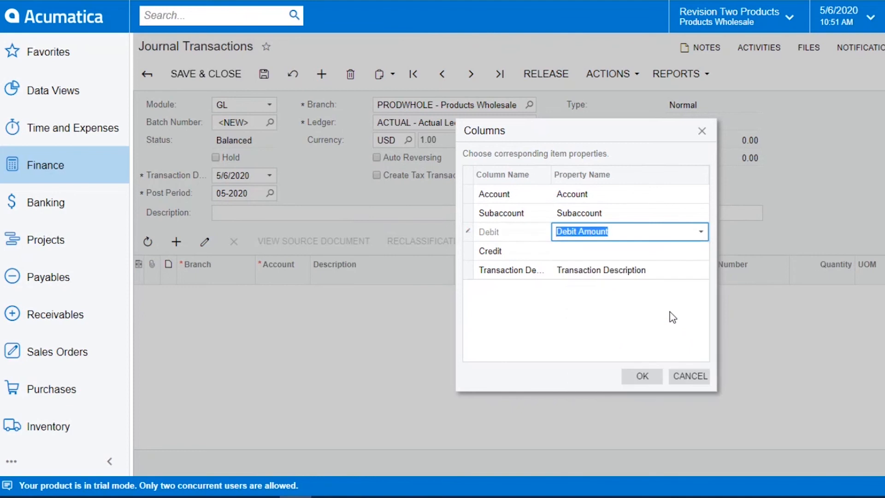
{"action": "left_click", "coordinate": [700, 250]}
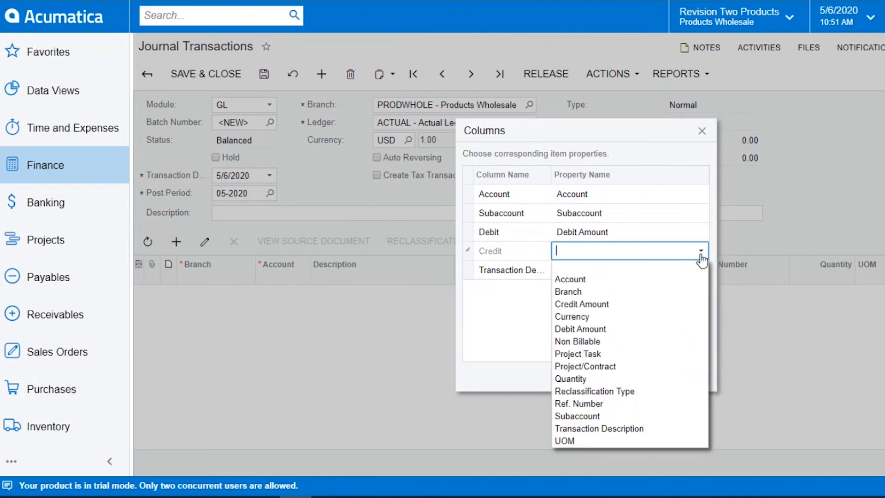
{"action": "left_click", "coordinate": [581, 304]}
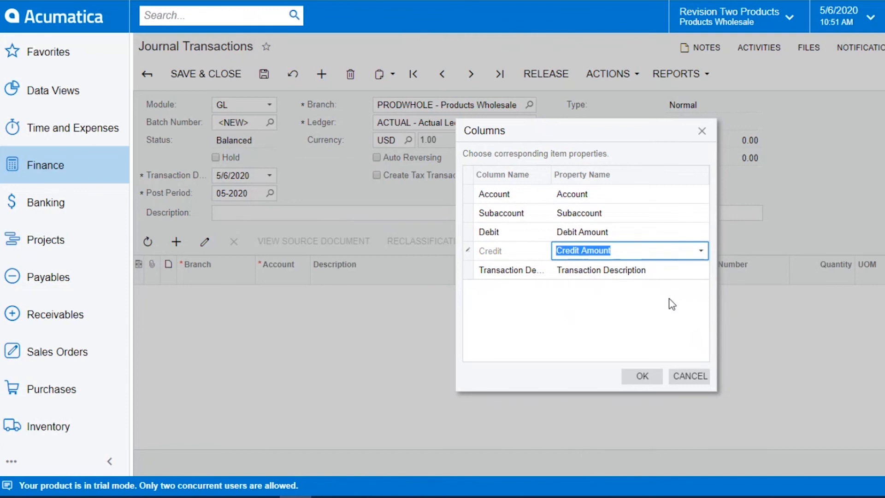
{"action": "left_click", "coordinate": [642, 376]}
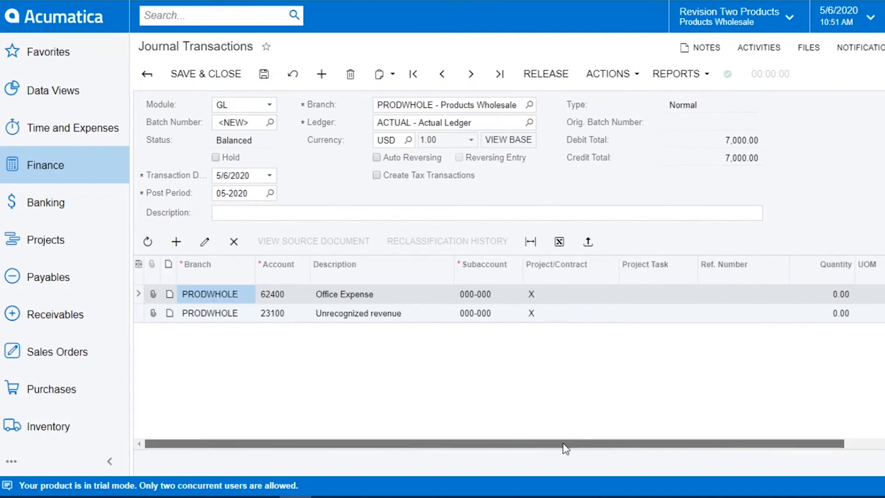
{"action": "mouse_move", "coordinate": [551, 449]}
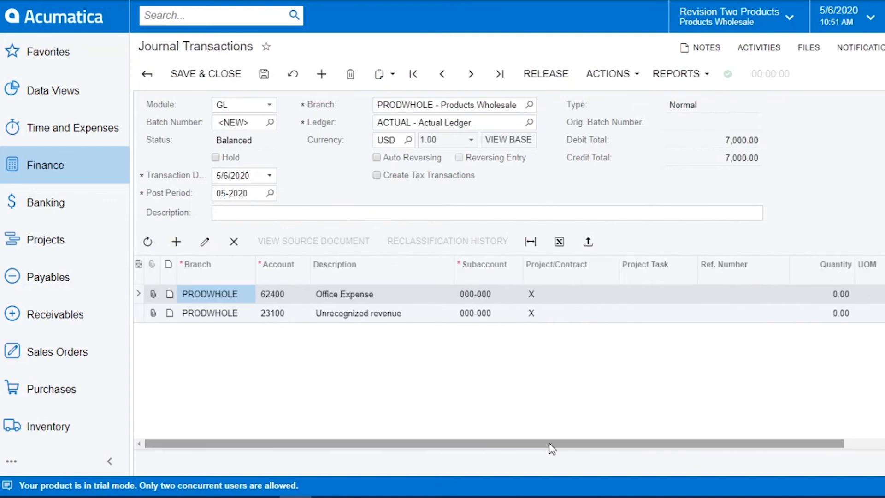
{"action": "mouse_move", "coordinate": [464, 360]}
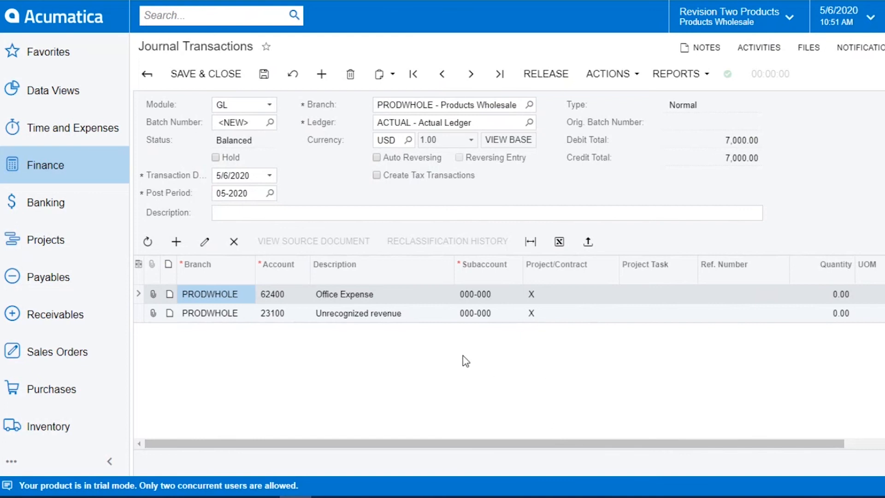
{"action": "mouse_move", "coordinate": [660, 277]}
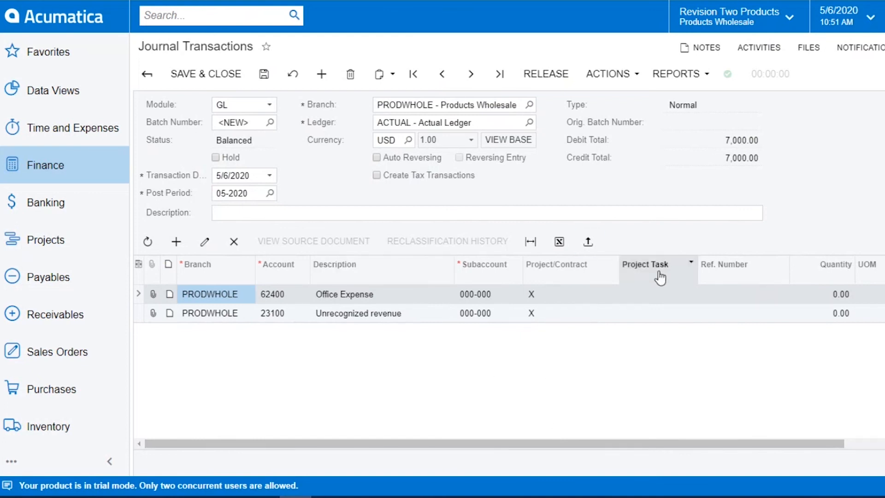
{"action": "mouse_move", "coordinate": [694, 277]}
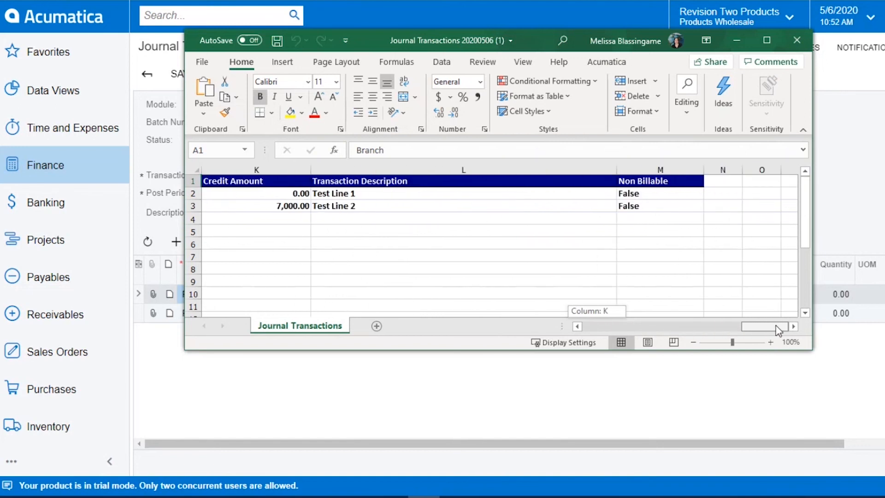
Scroll the exported sheet left to see branch PRODWHOLE, accounts 62400 and 23100 and subaccount 000-000
{"action": "scroll", "scroll_direction": "left", "scroll_amount": 3}
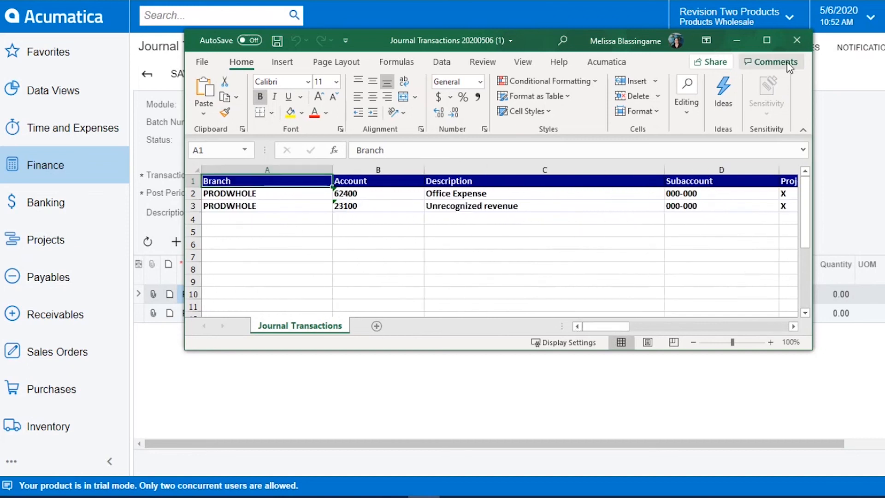
{"action": "mouse_move", "coordinate": [832, 84]}
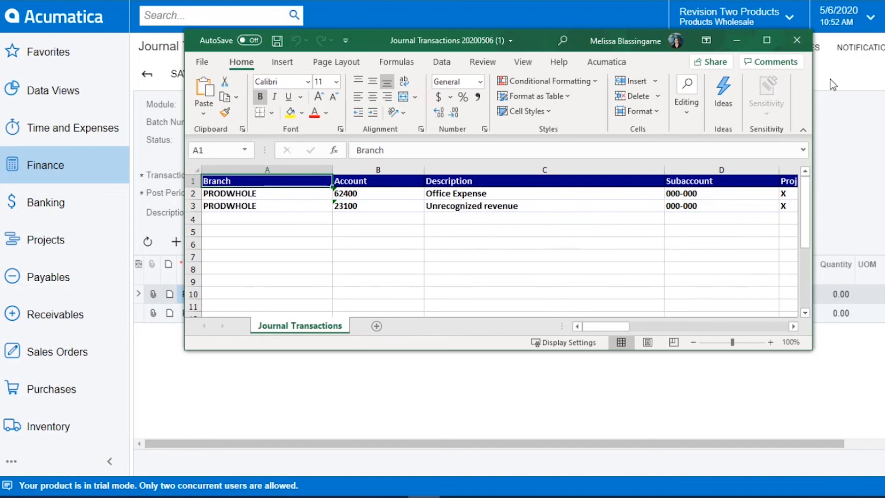
{"action": "mouse_move", "coordinate": [869, 195]}
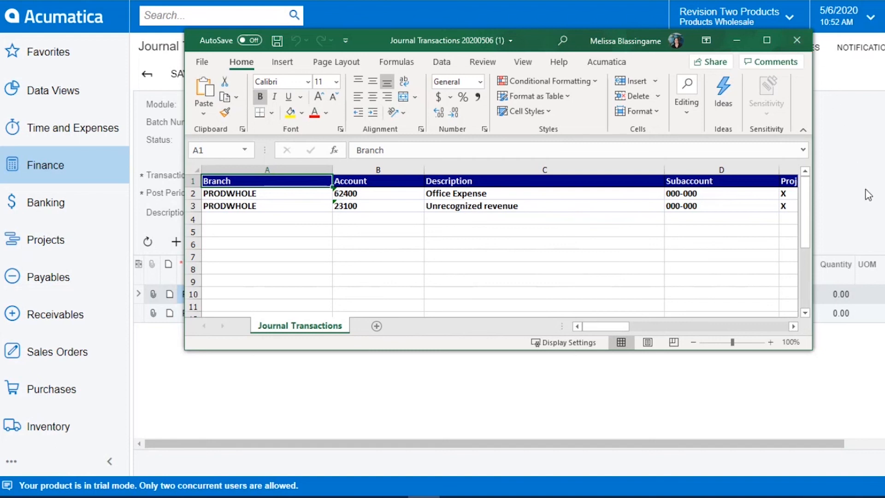